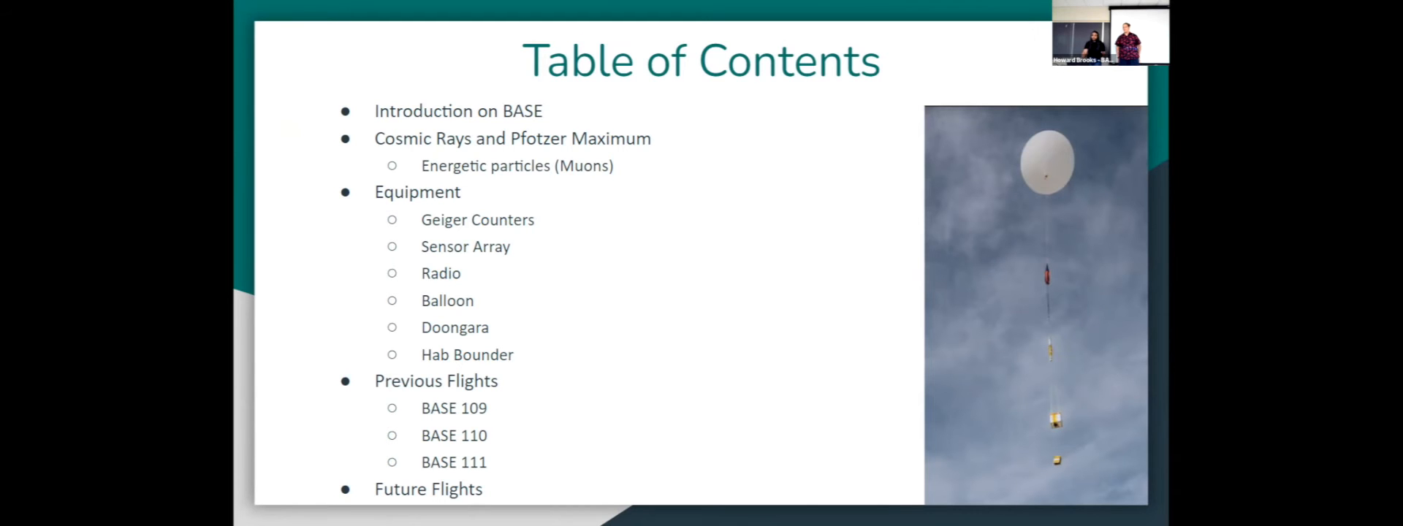
{"action": "key", "text": "right"}
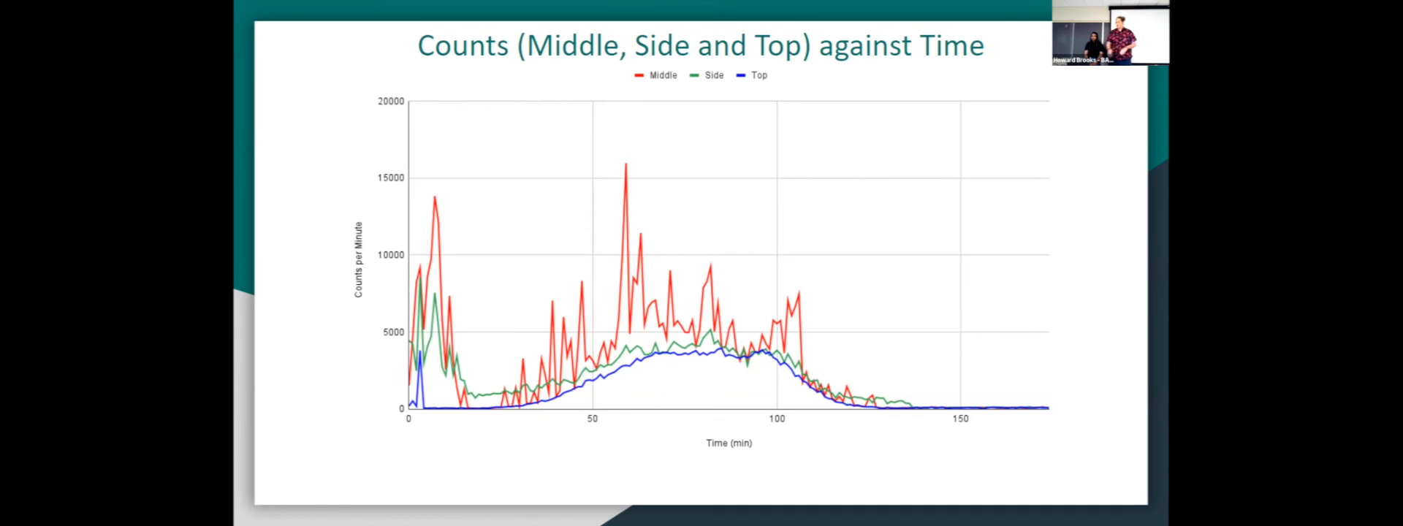
{"action": "key", "text": "Right"}
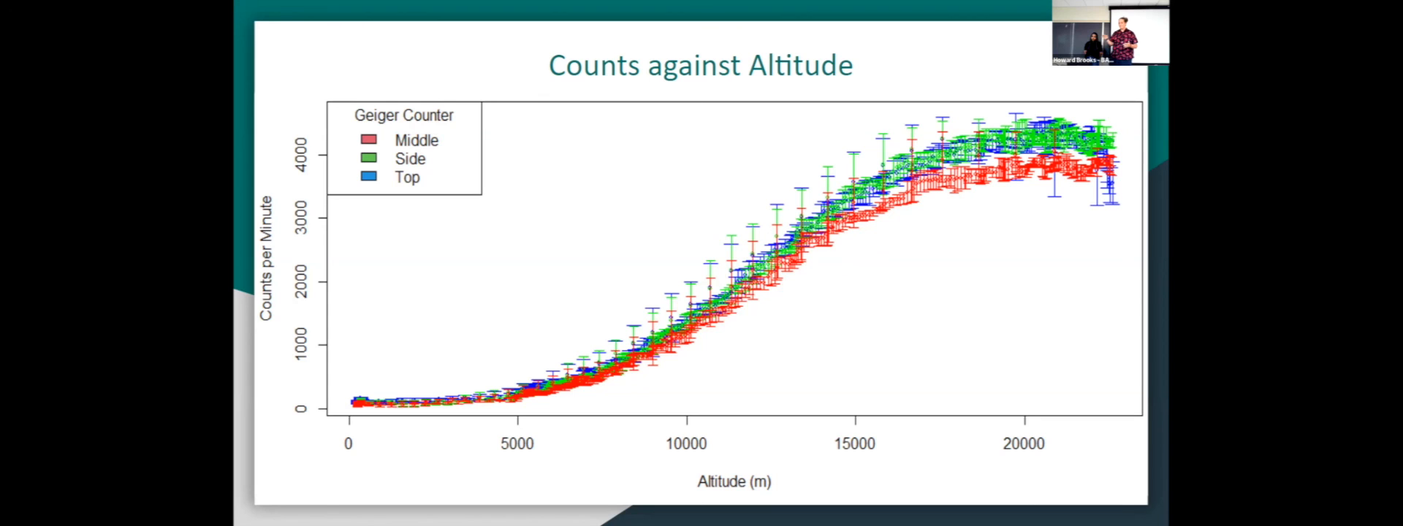
{"action": "key", "text": "Right"}
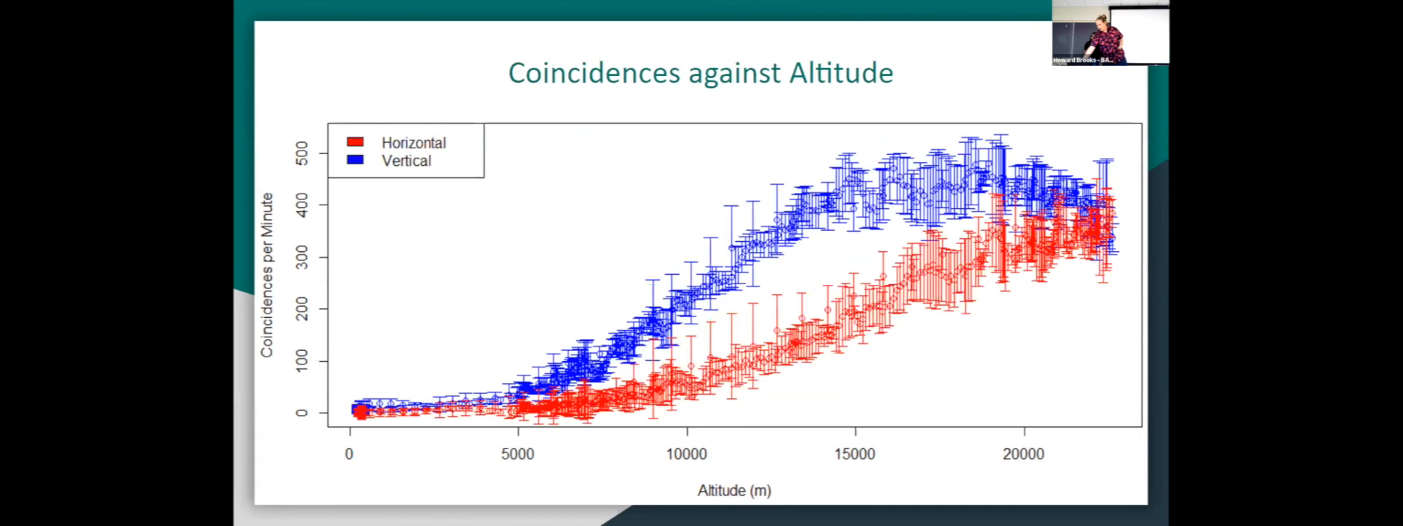